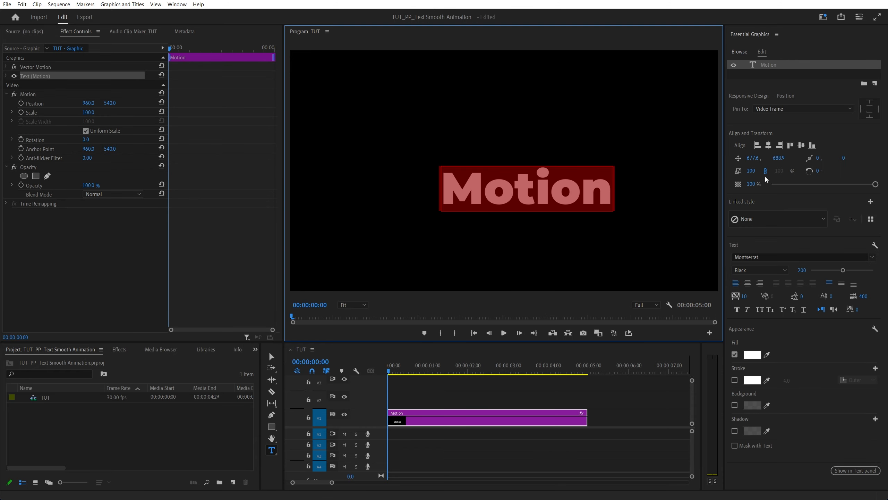
mouse_move(769, 145)
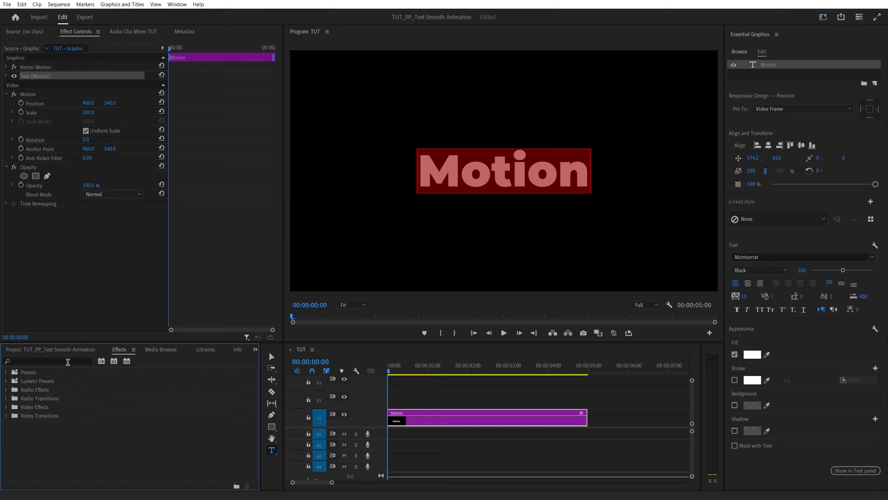
Step: Apply the Transform effect and keyframe Position (Y 640.0) and Opacity for the slide-up fade-in
type("transform")
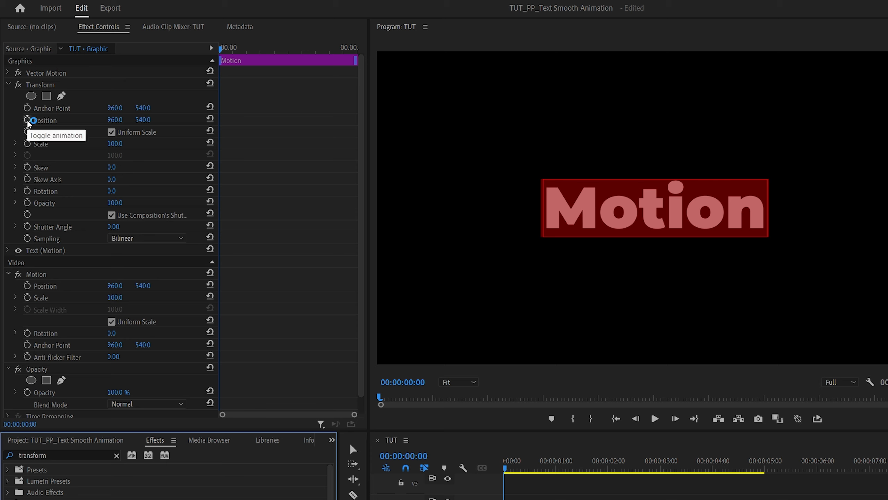
left_click(28, 120)
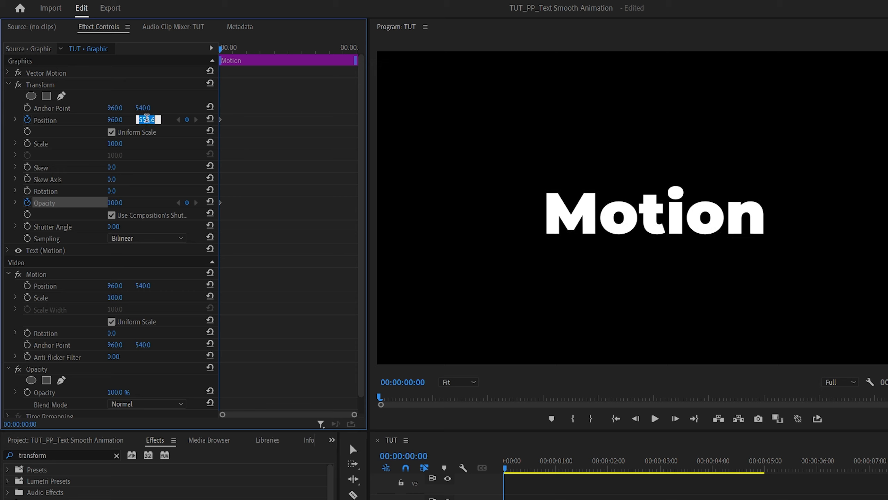
type("640.0")
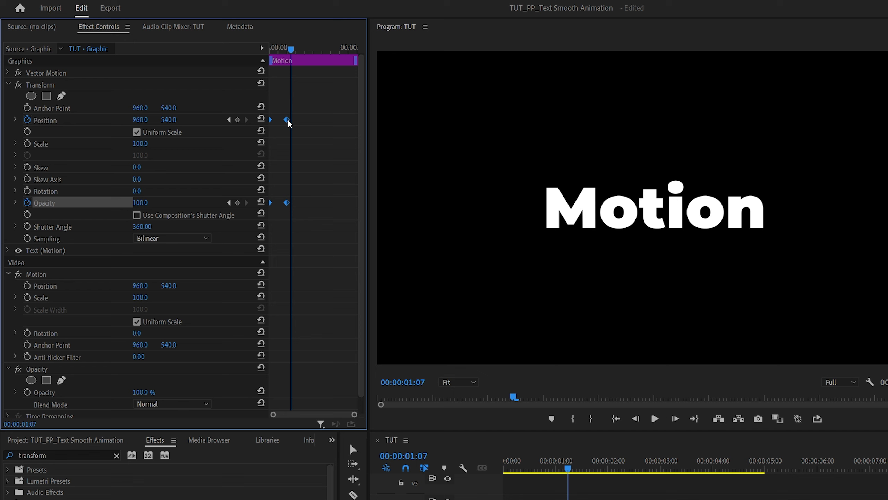
Step: Ease the keyframes via Temporal Interpolation and shape Position and Opacity velocity curves to decelerate
right_click(286, 120)
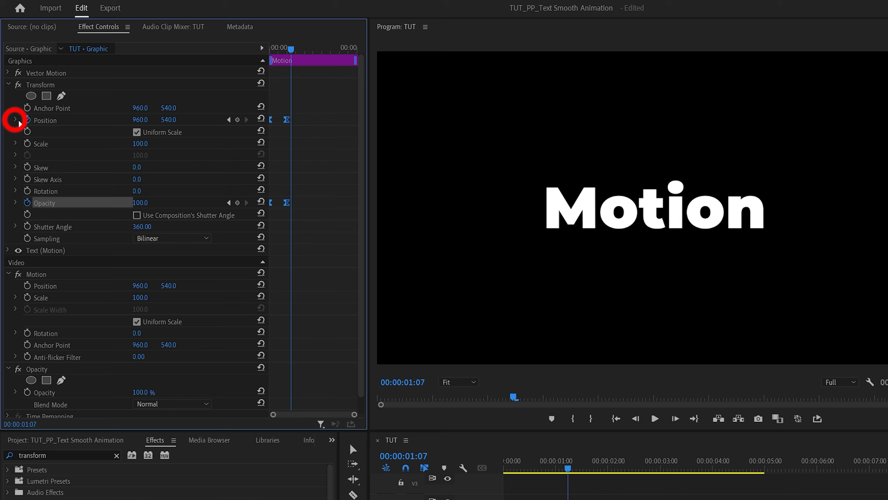
left_click(16, 119)
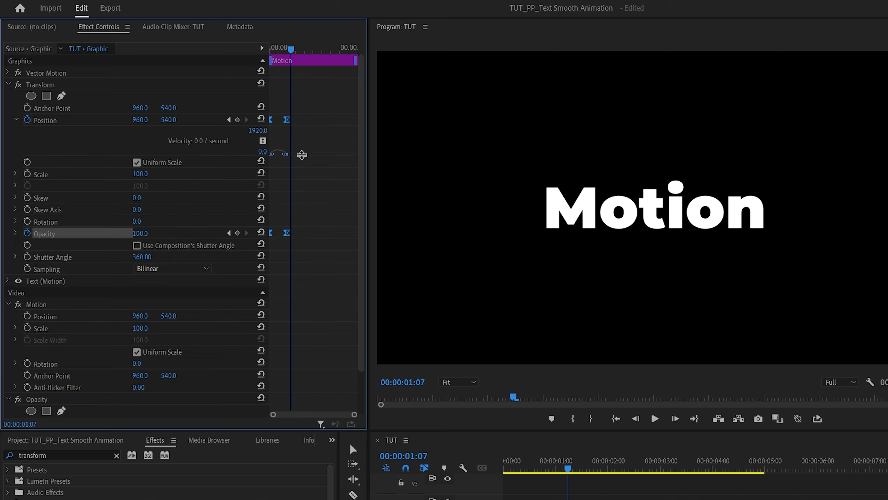
scroll("down", 3)
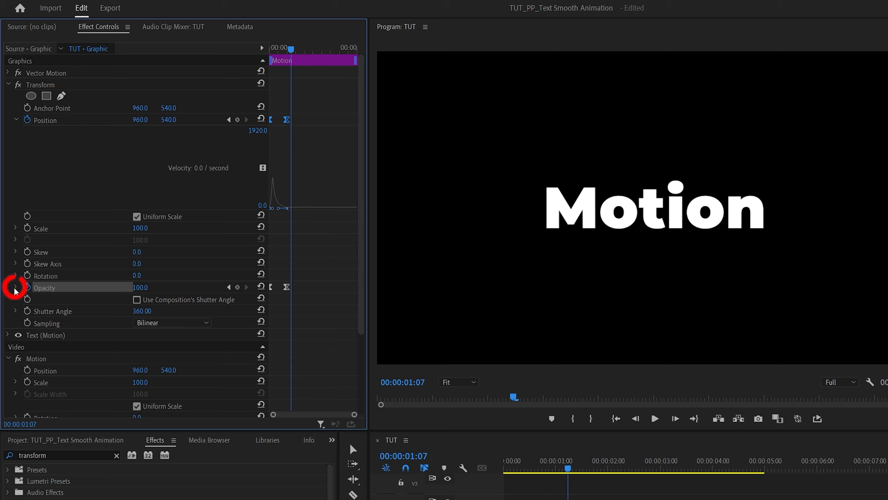
left_click(15, 287)
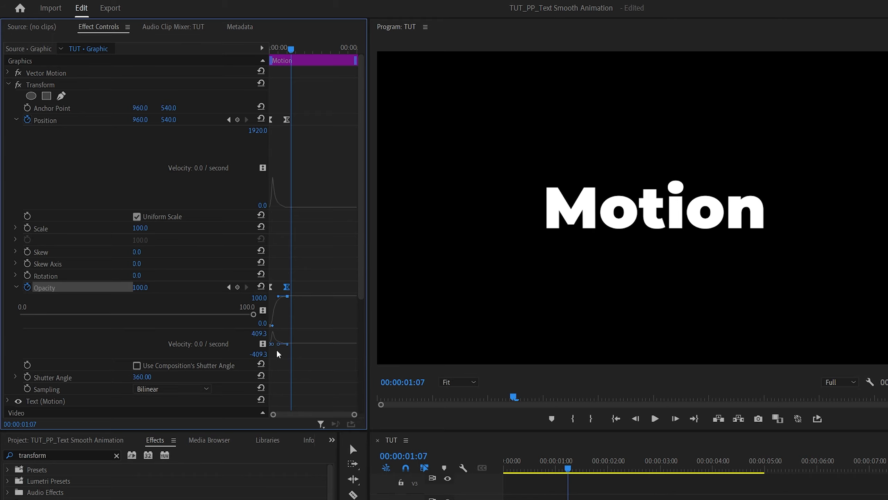
mouse_move(283, 353)
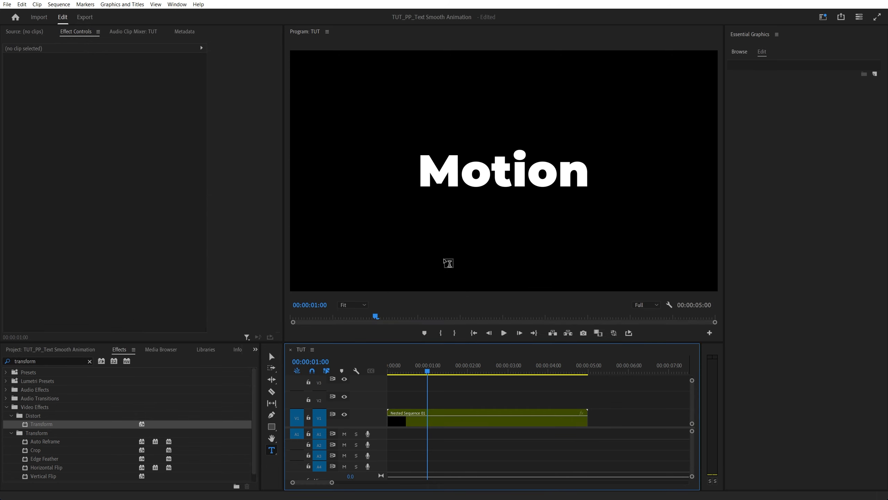
Step: Search the Effects panel for the Crop effect
type("crop")
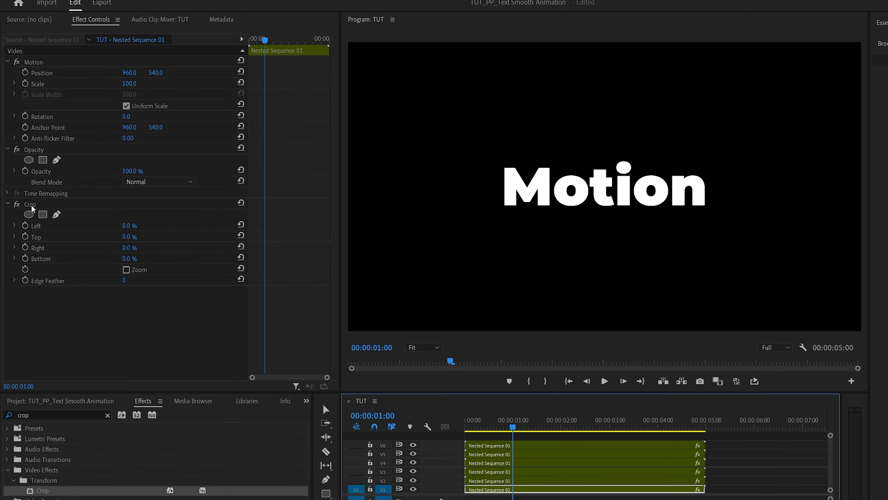
Step: Crop one nested copy to Left 62.8% and Right 30% so only the letter n shows
left_click(30, 204)
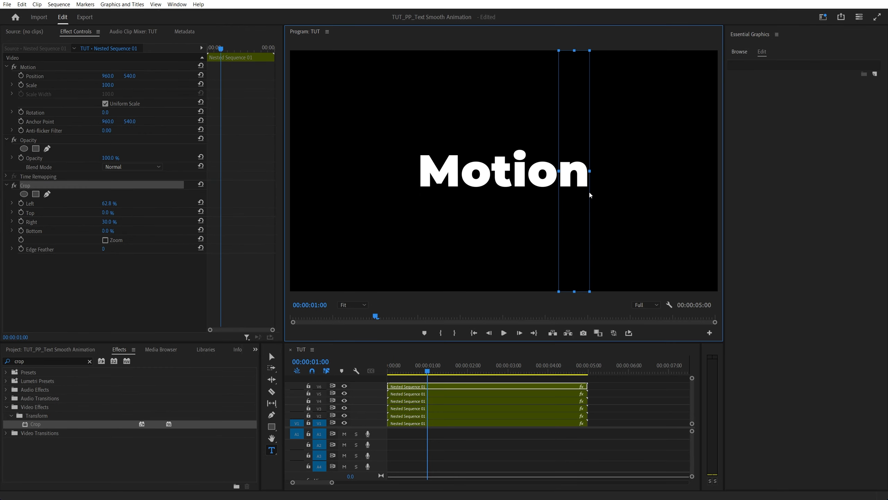
mouse_move(326, 483)
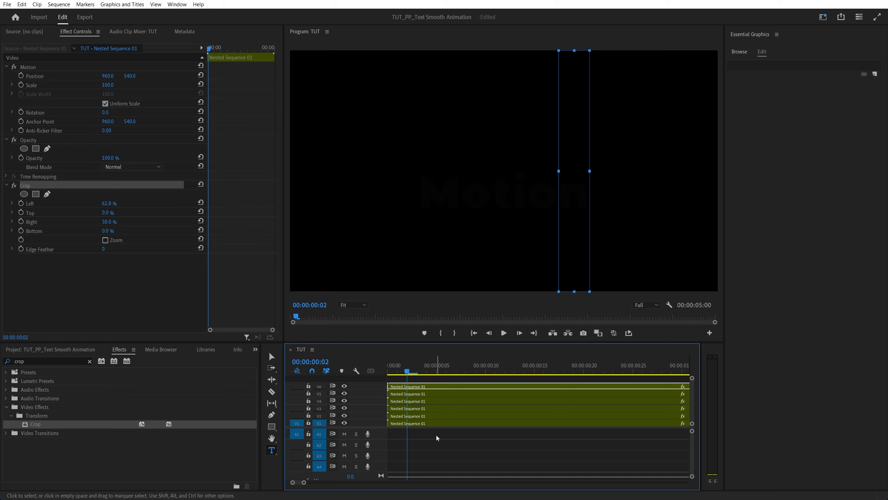
mouse_move(436, 437)
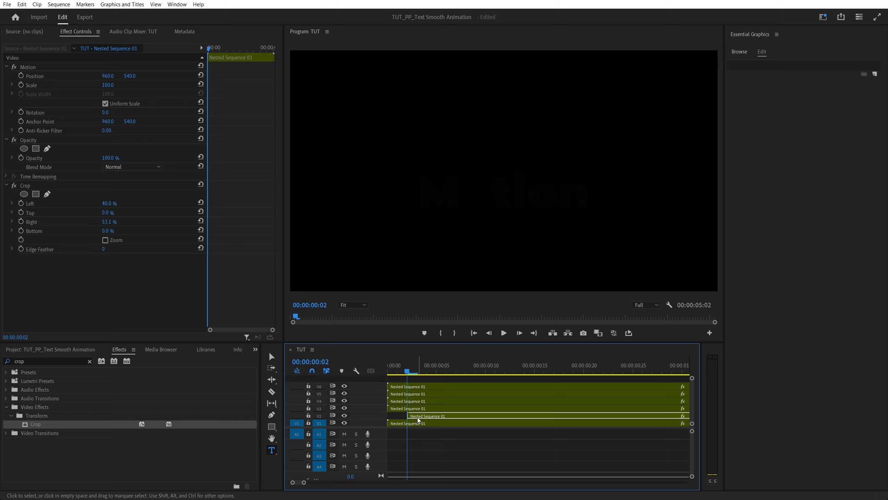
Step: Shift each higher letter layer a few frames later so the letters reveal in sequence
left_click(447, 365)
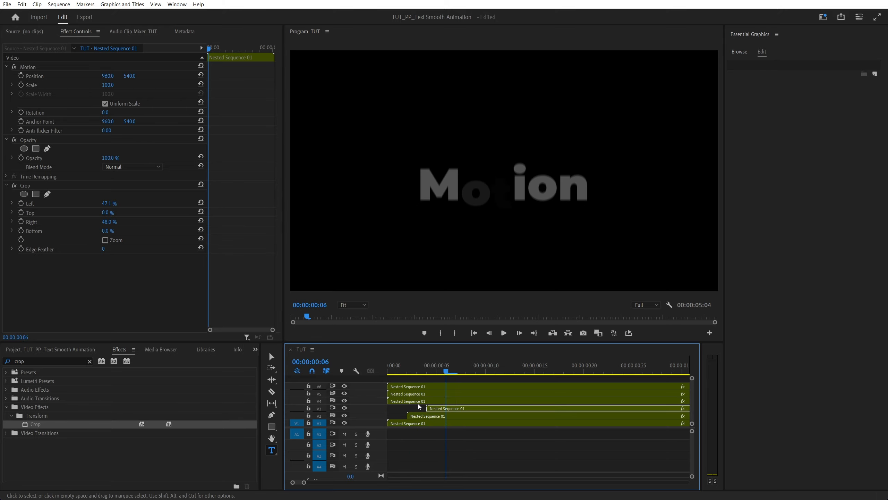
left_click(503, 332)
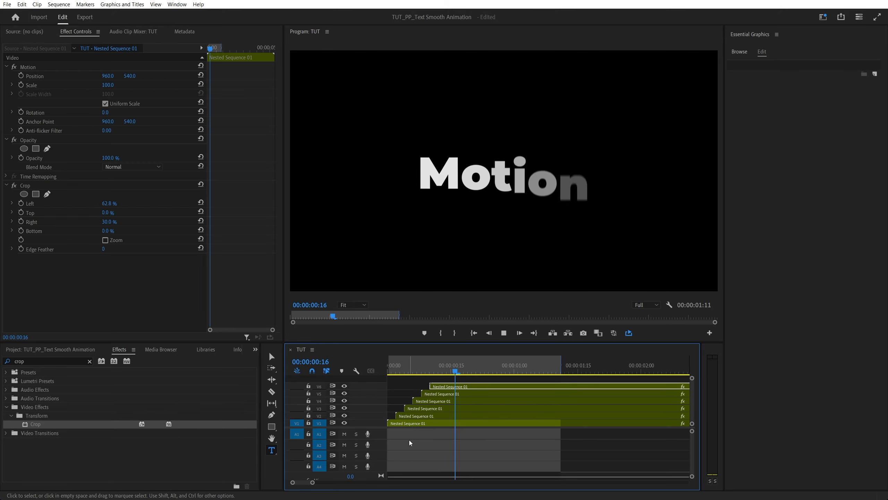
left_click(536, 371)
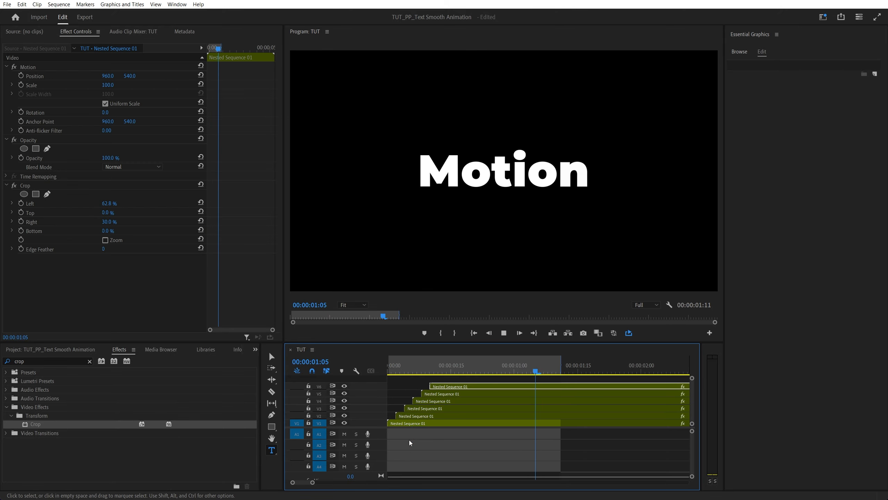